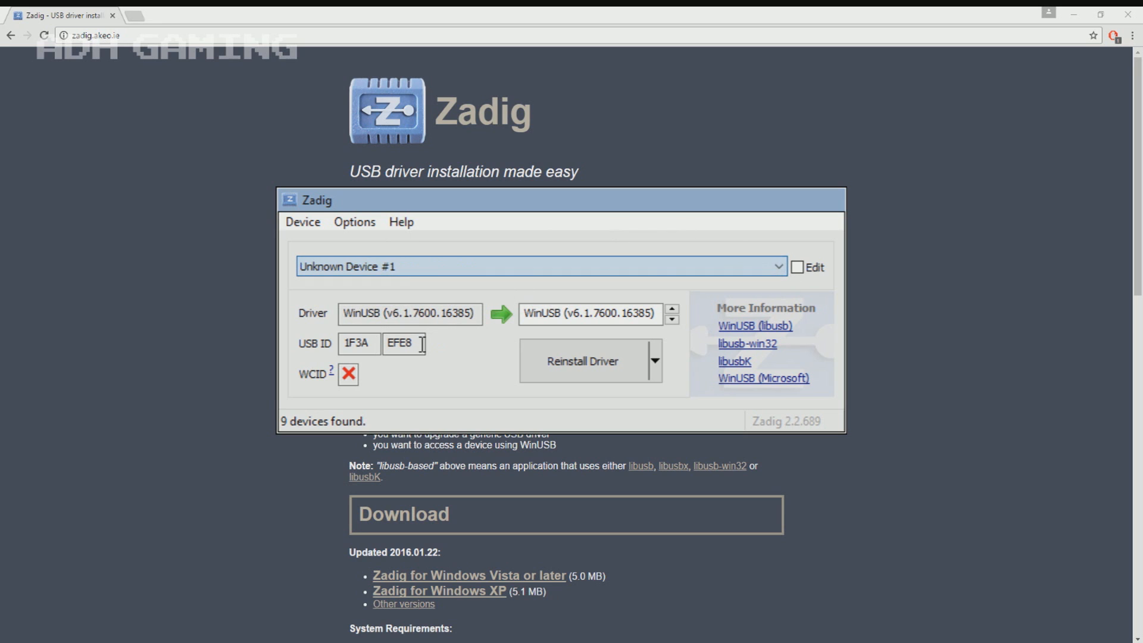
pyautogui.moveTo(582, 361)
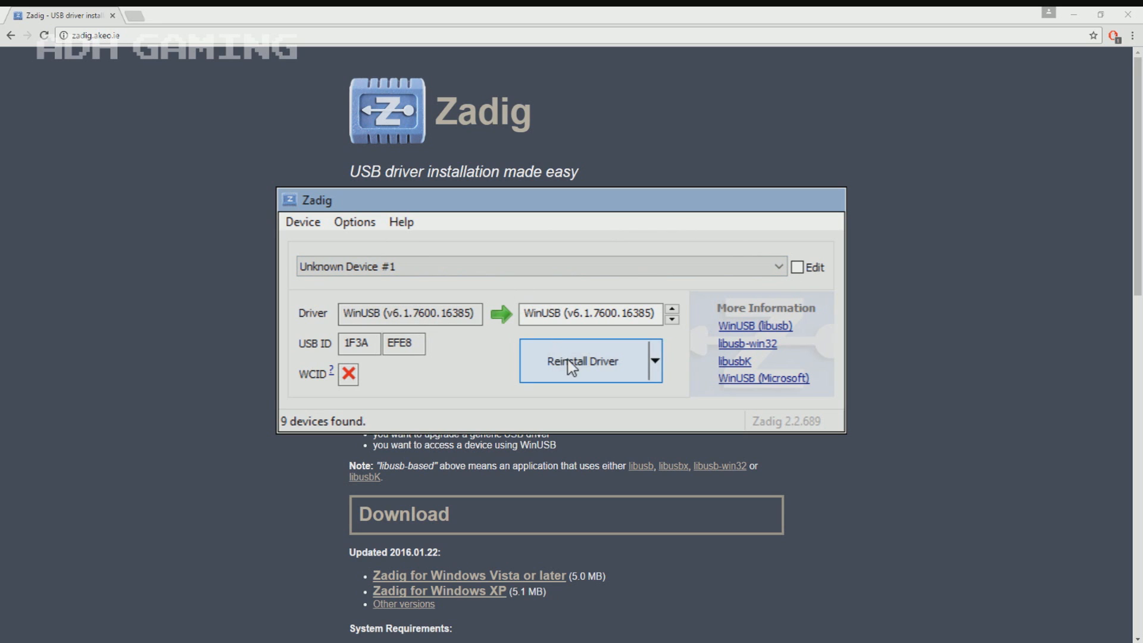
# - Reinstall the WinUSB driver for Unknown Device #1 (USB ID 1F3A EFE8)
pyautogui.click(583, 361)
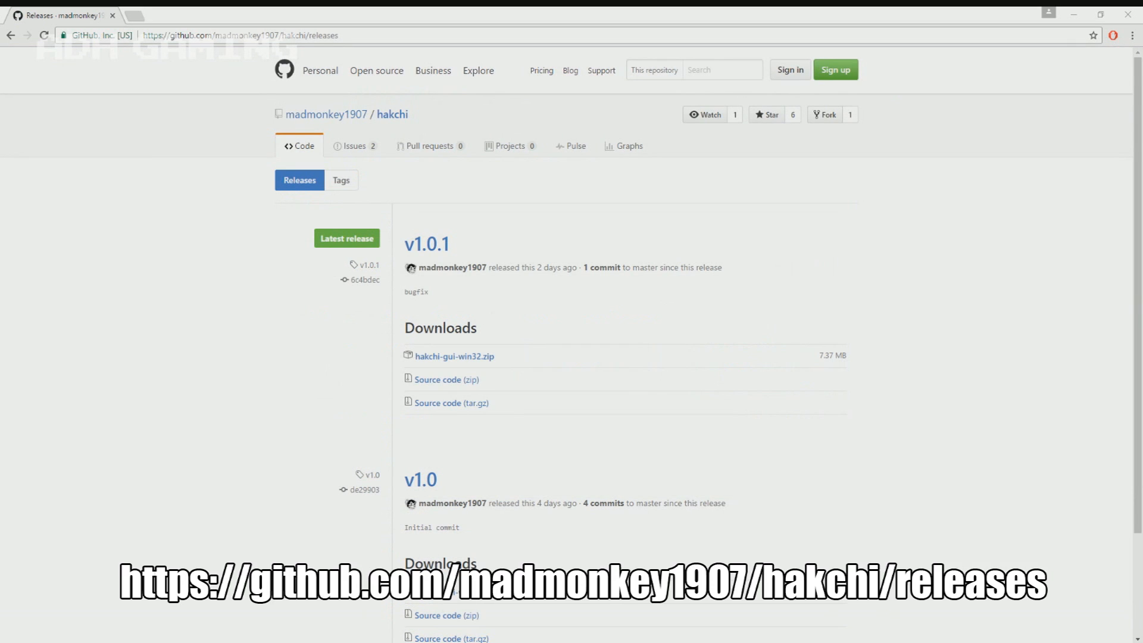
pyautogui.moveTo(454, 357)
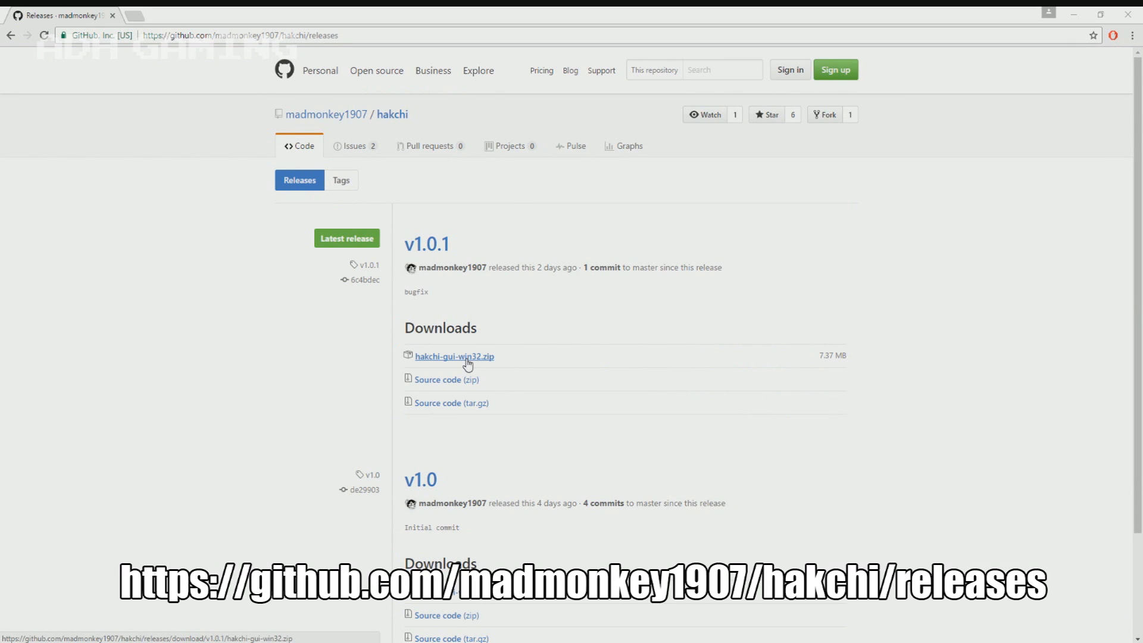
# - Download hakchi-gui-win32.zip from the hakchi v1.0.1 release
pyautogui.click(454, 357)
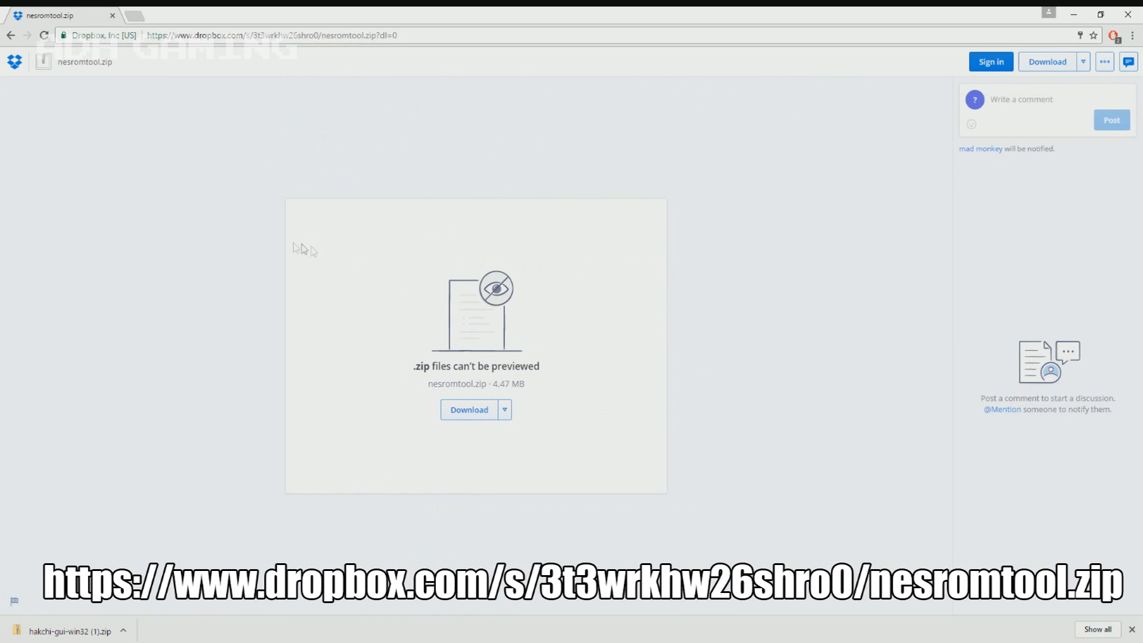
pyautogui.moveTo(289, 148)
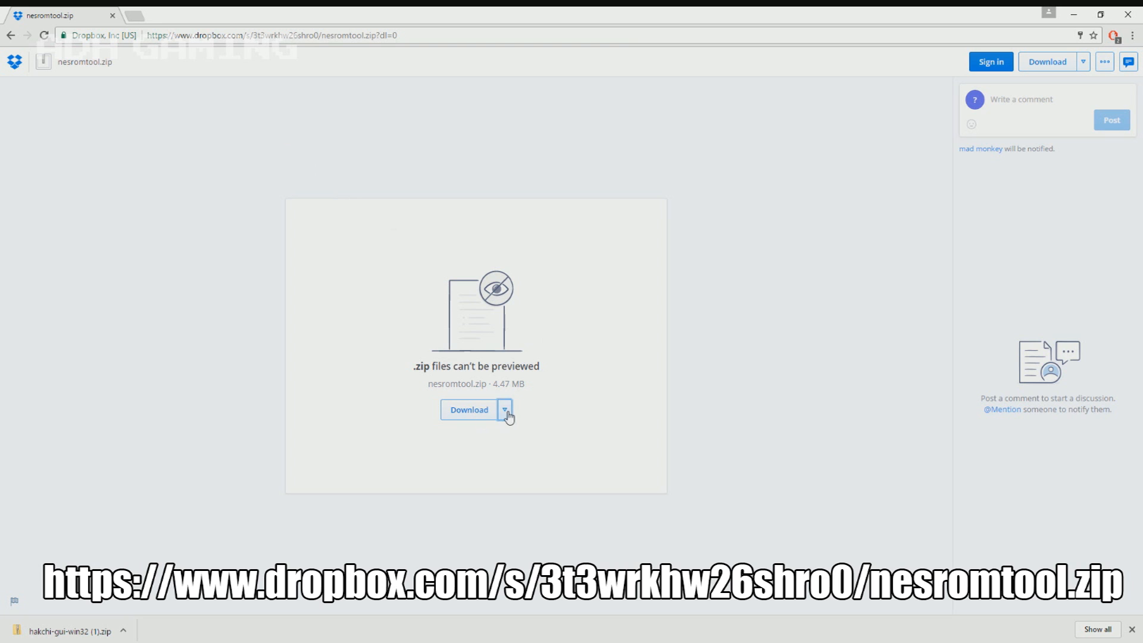
# - Download nesromtool.zip from its Dropbox page via the Download dropdown
pyautogui.click(503, 408)
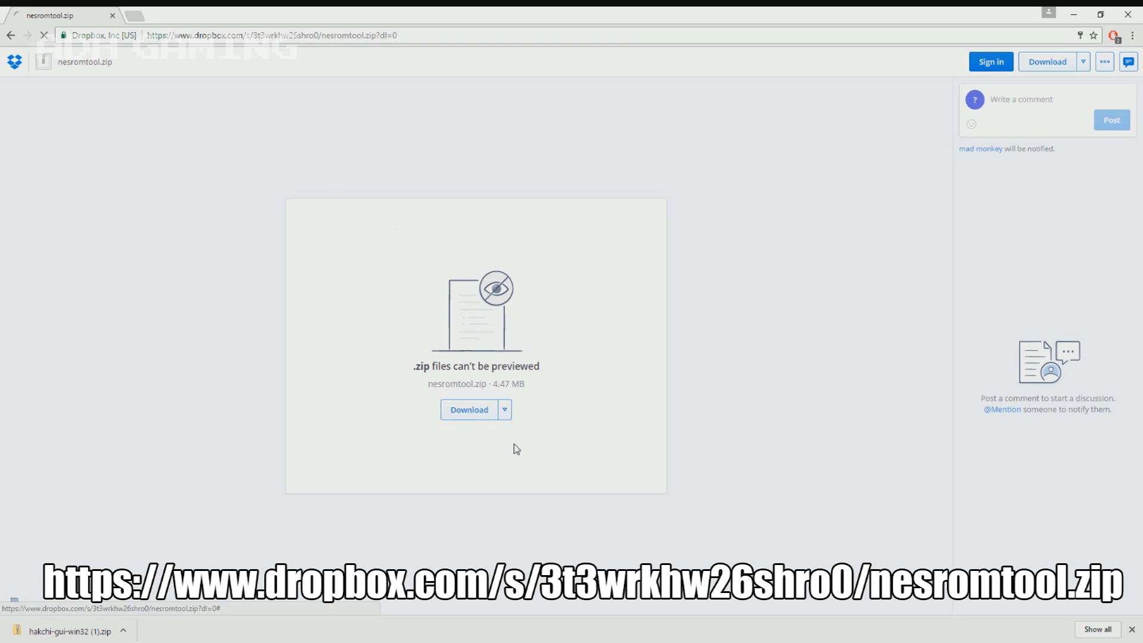
pyautogui.click(469, 409)
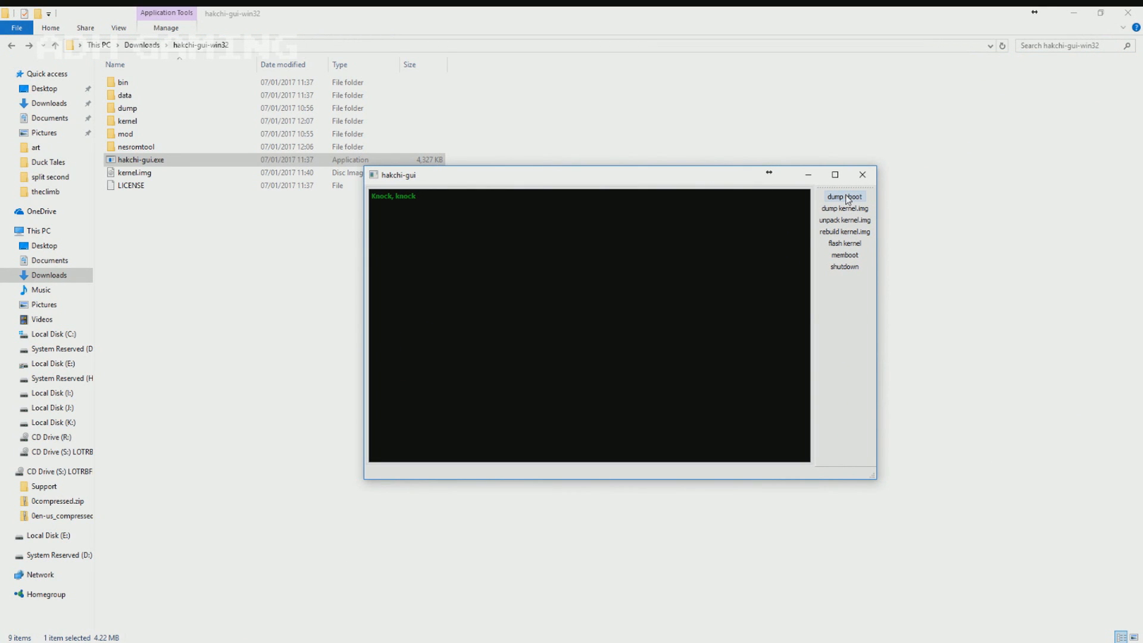
# - Dump the console's uboot, then start dumping kernel.img
pyautogui.click(844, 196)
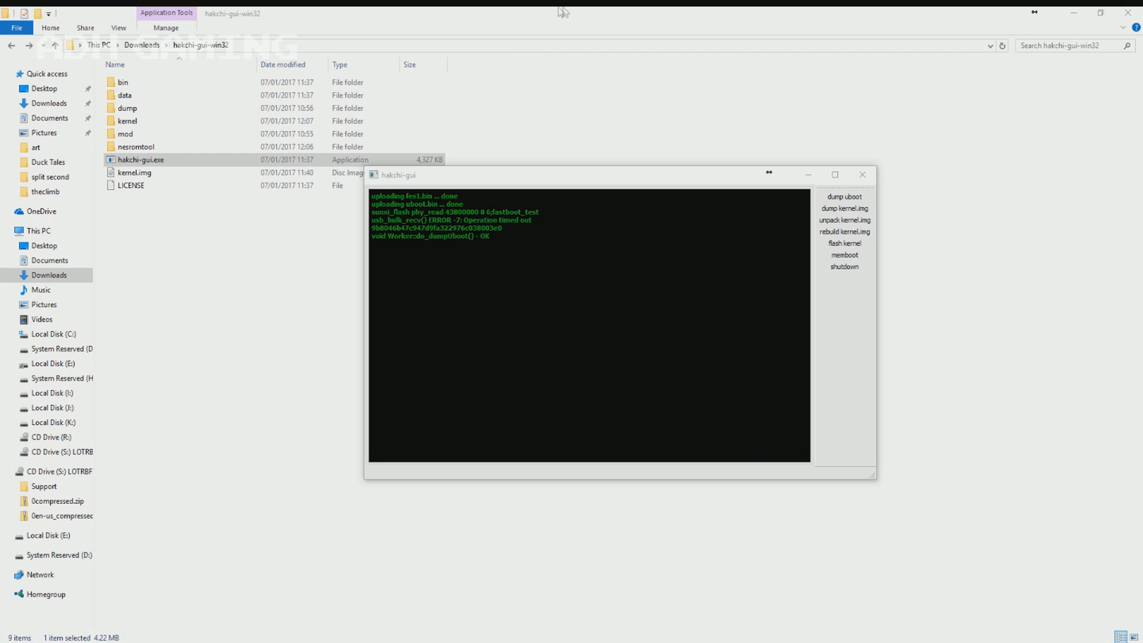
pyautogui.moveTo(843, 209)
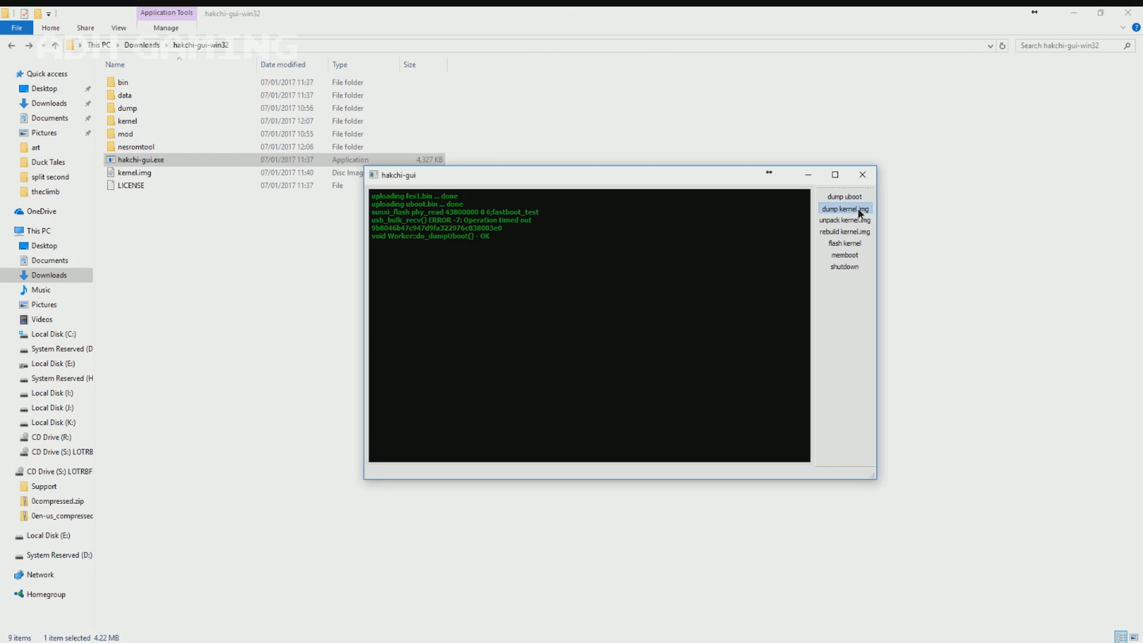
pyautogui.click(844, 209)
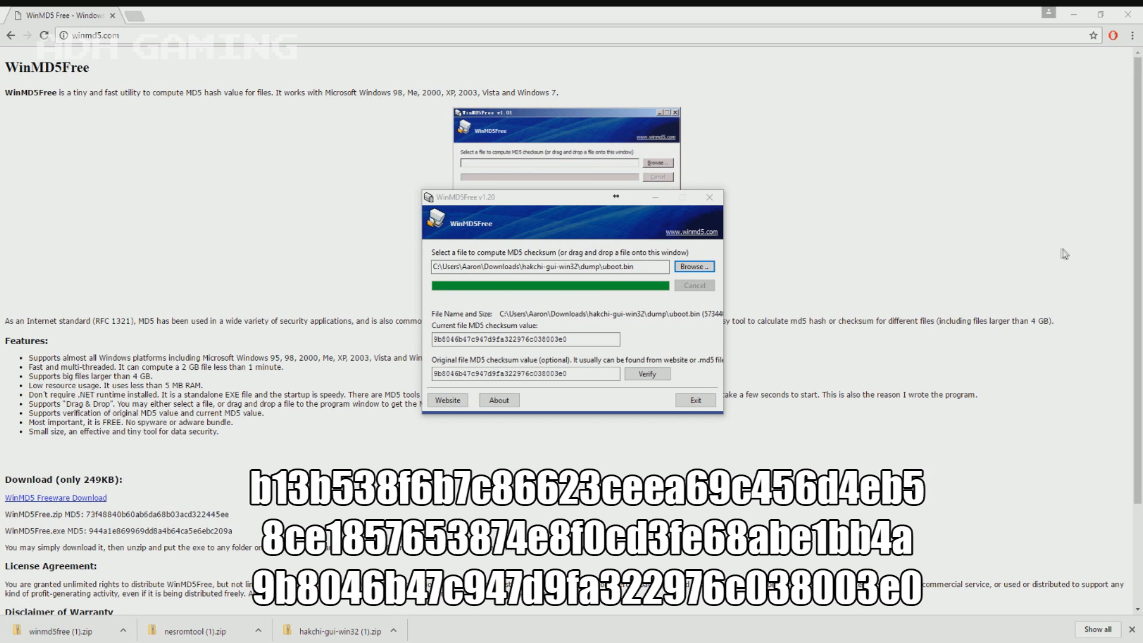
# - Verify the dumped uboot.bin against the expected MD5 checksum
pyautogui.click(646, 373)
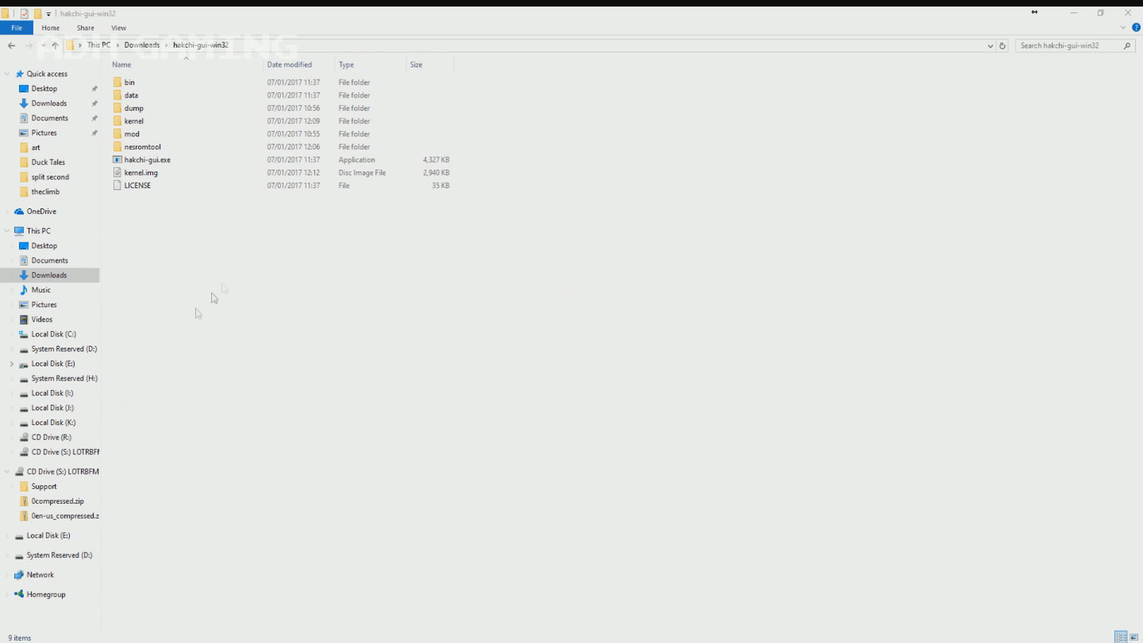
# - Browse into nesromtool\roms\Duck Tales and preview its label.png box art
pyautogui.click(141, 146)
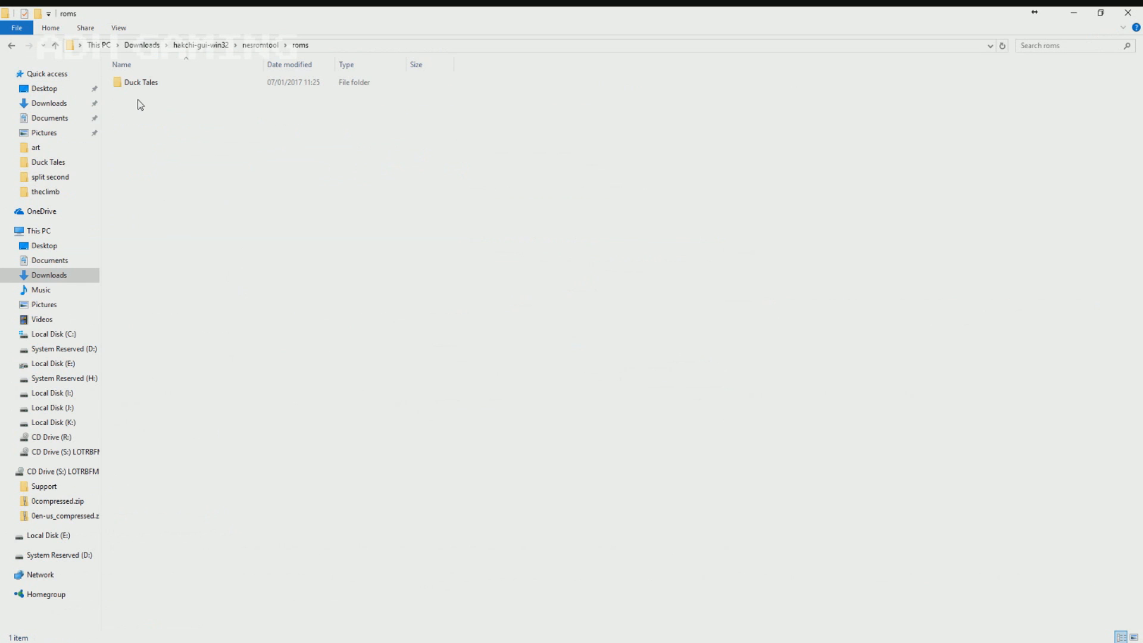
pyautogui.click(140, 82)
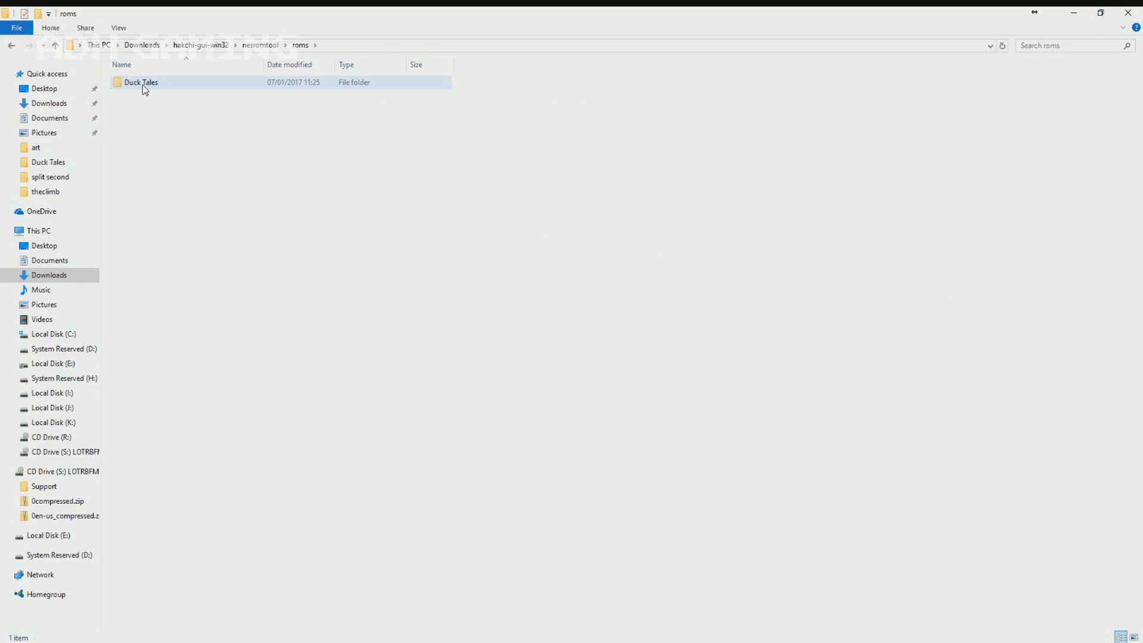
pyautogui.doubleClick(141, 82)
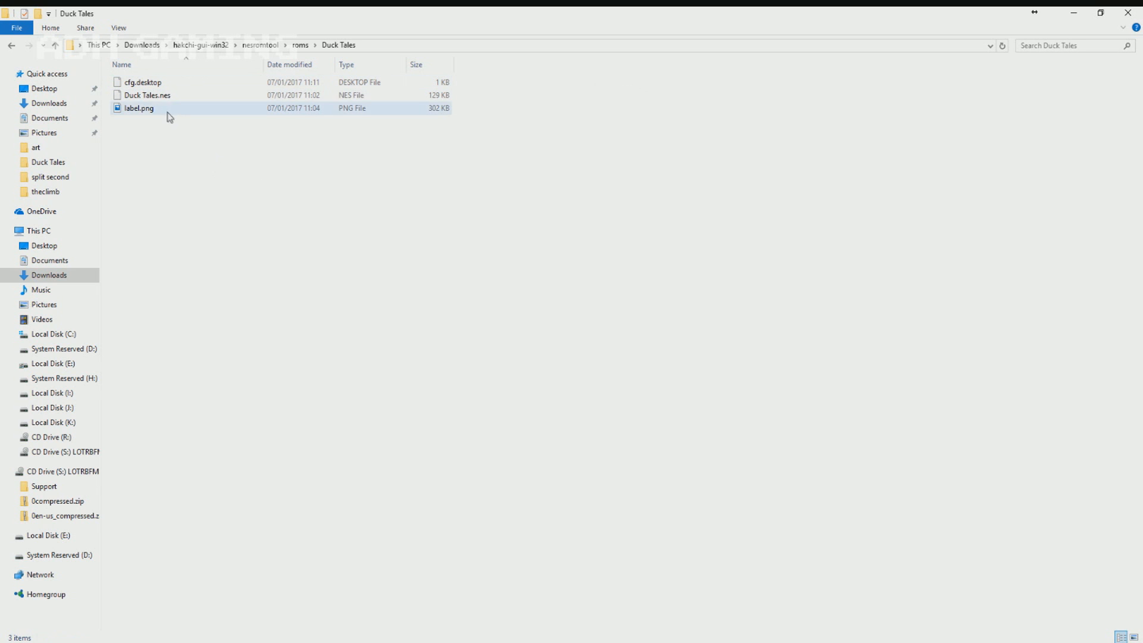
pyautogui.click(138, 108)
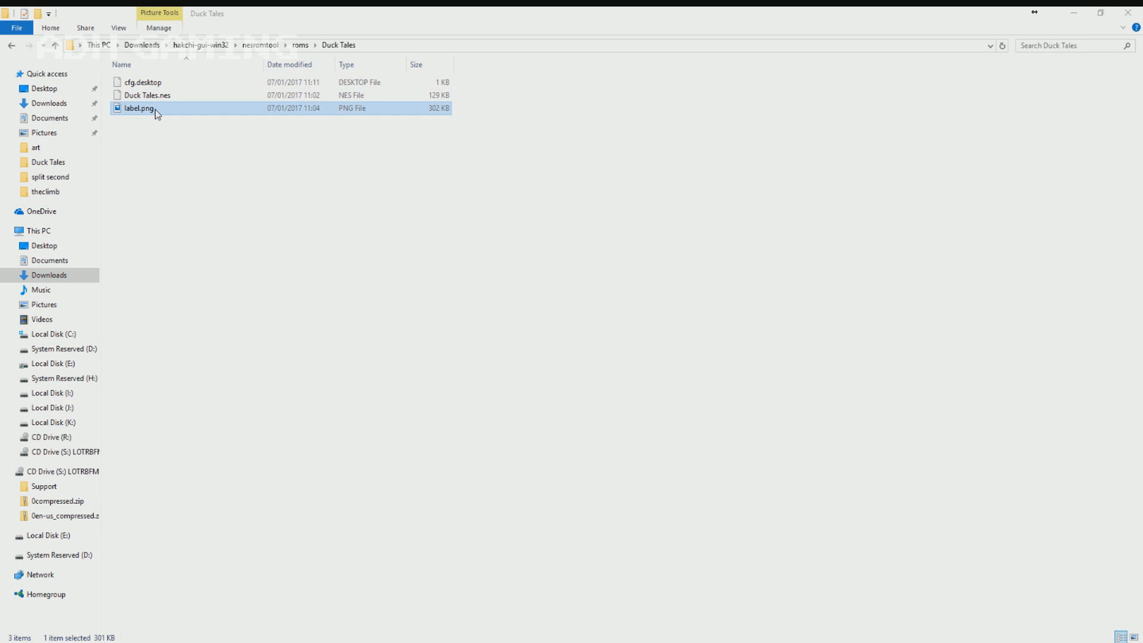
pyautogui.doubleClick(138, 108)
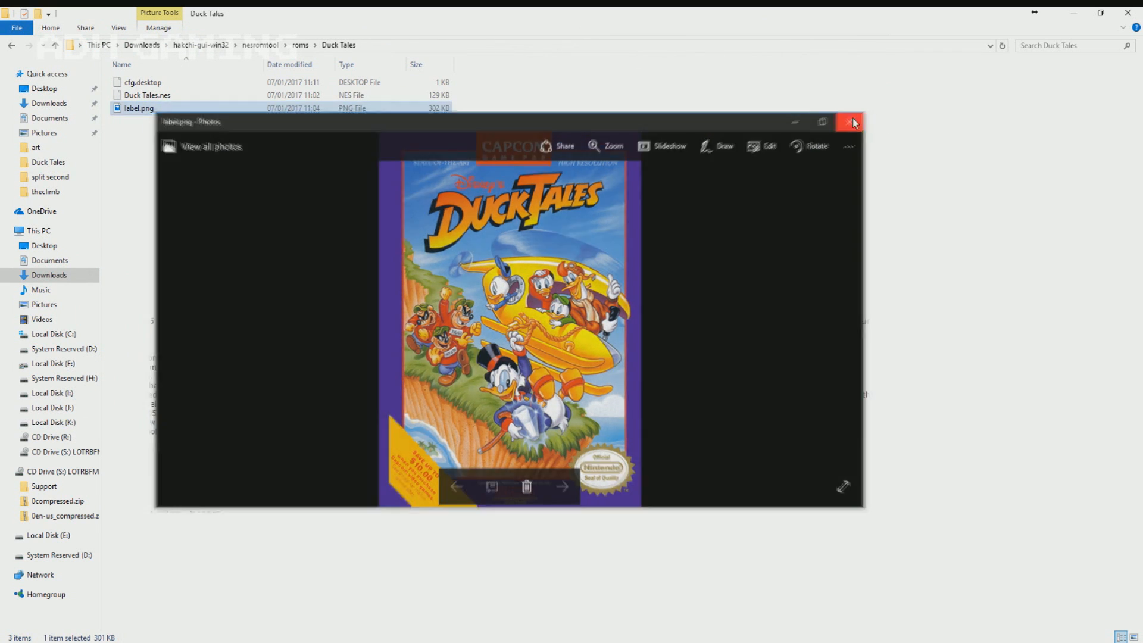
pyautogui.click(853, 122)
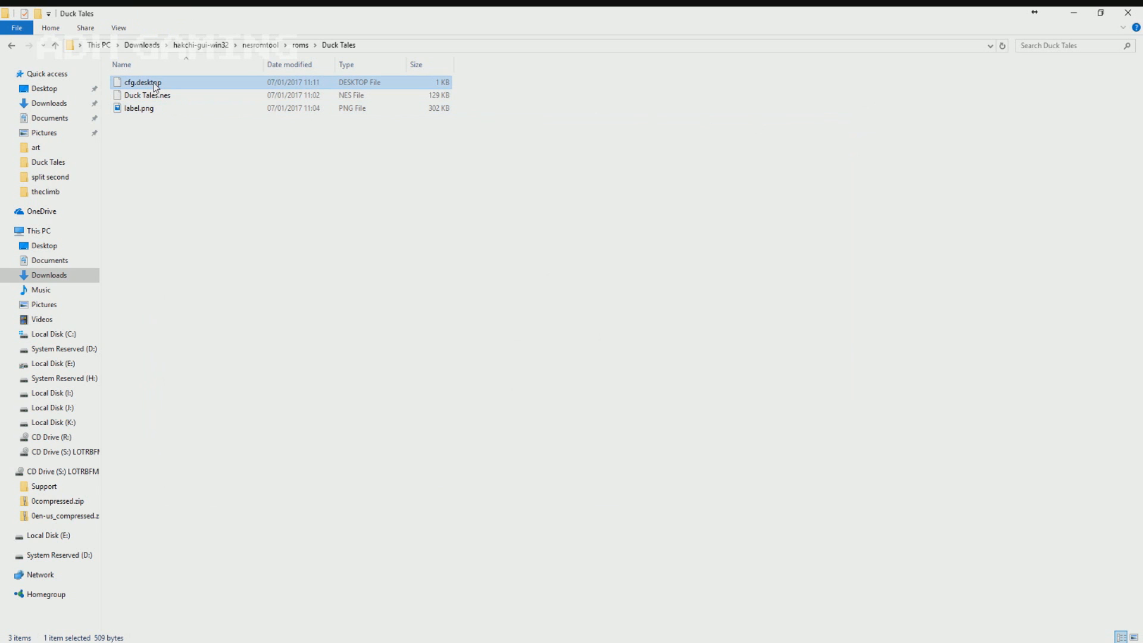
# - Edit the Duck Tales cfg.desktop file in Notepad++
pyautogui.rightClick(142, 82)
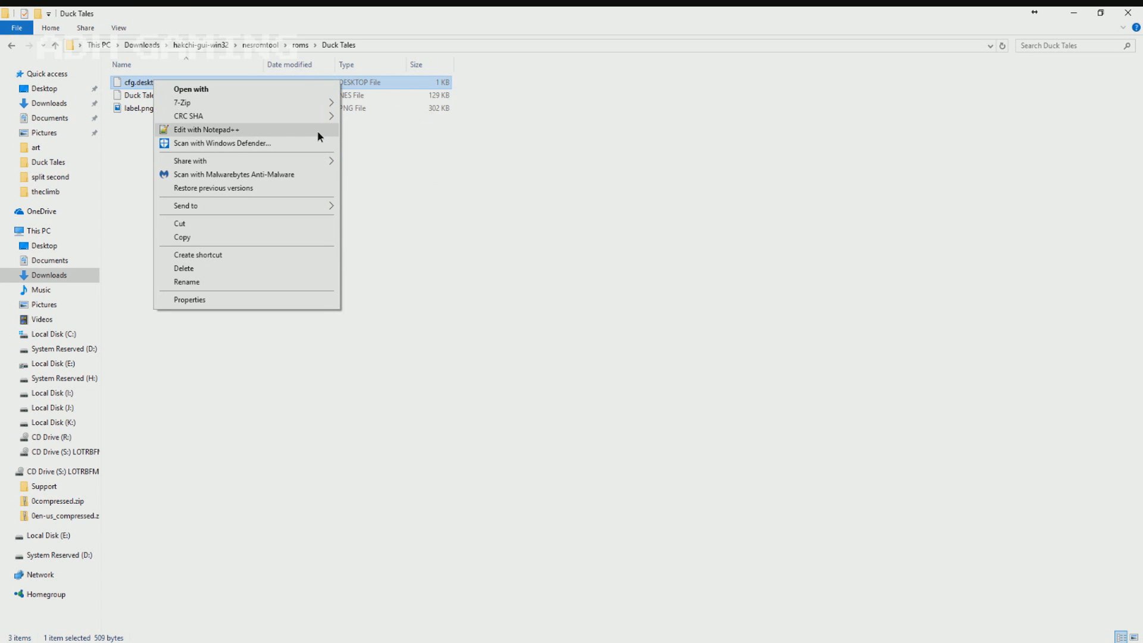
pyautogui.click(206, 130)
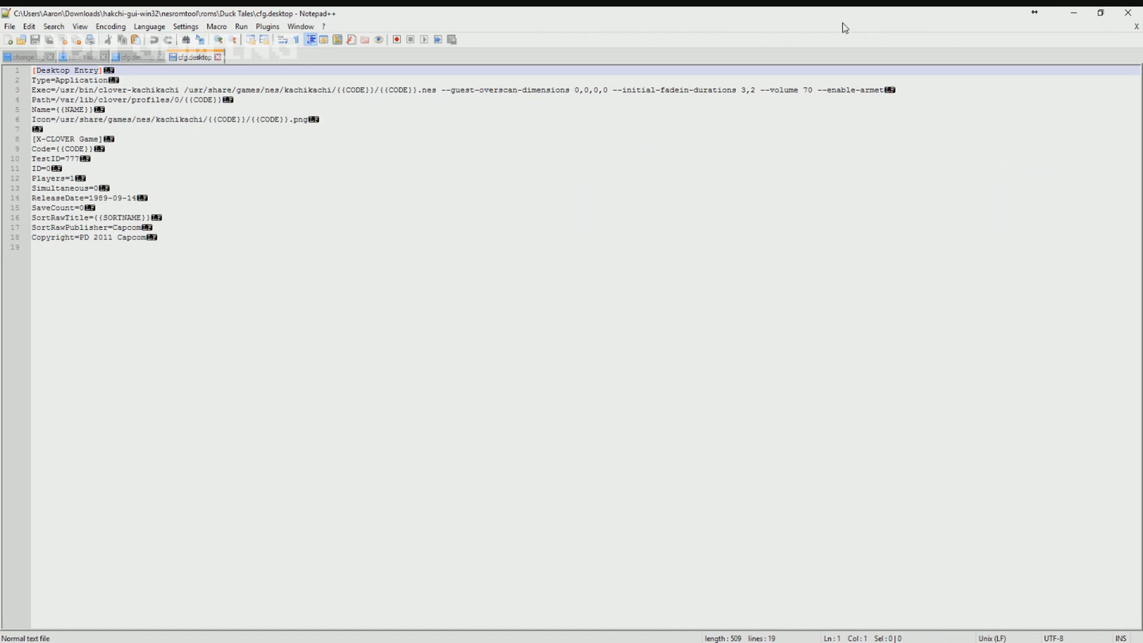
pyautogui.moveTo(130, 243)
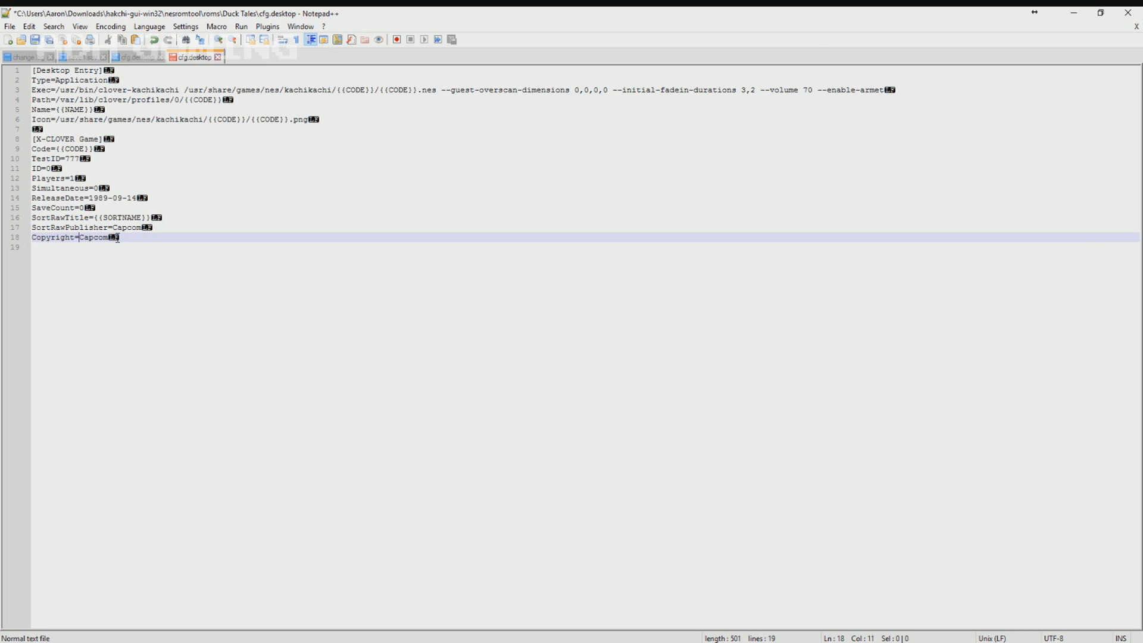
# - Inspect the ReleaseDate line in cfg.desktop after trimming Copyright to Capcom
pyautogui.doubleClick(92, 238)
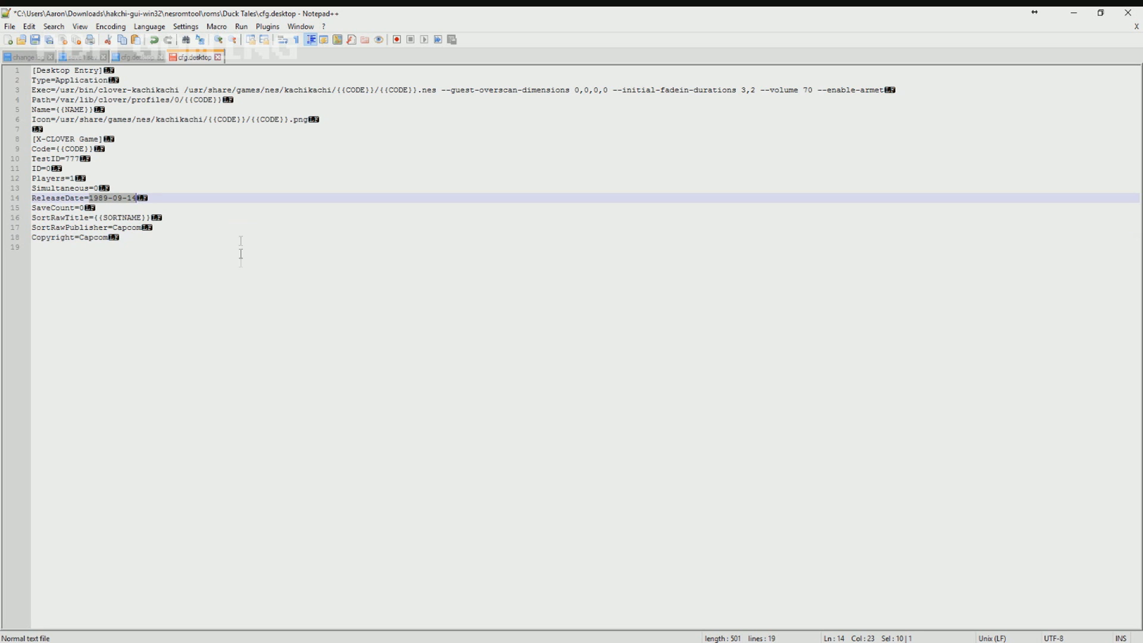
pyautogui.click(207, 242)
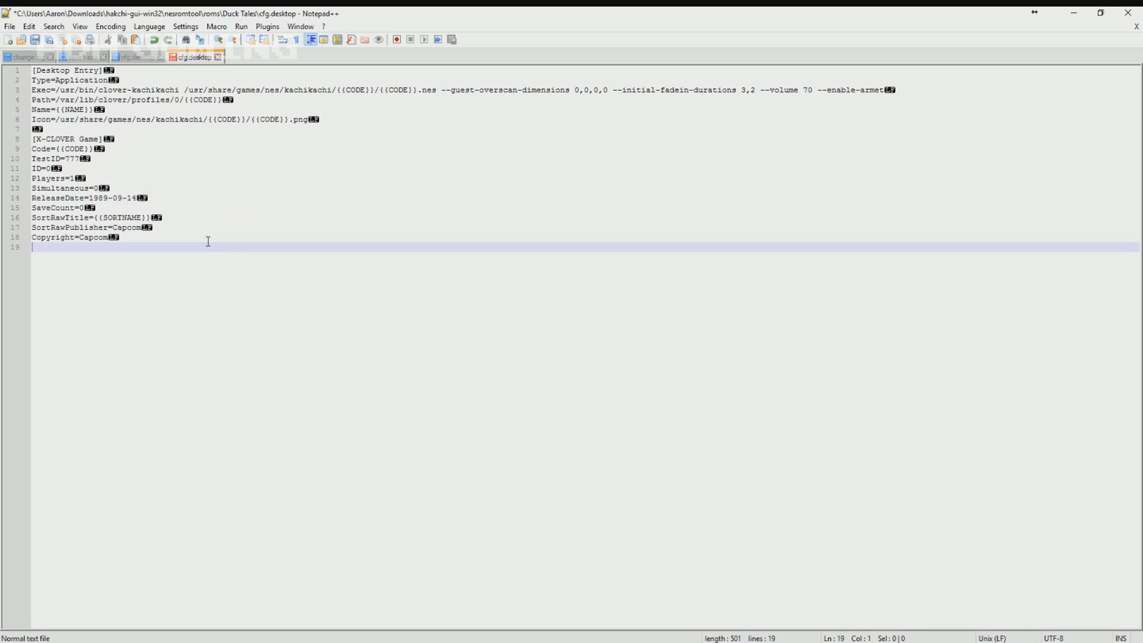
pyautogui.moveTo(141, 183)
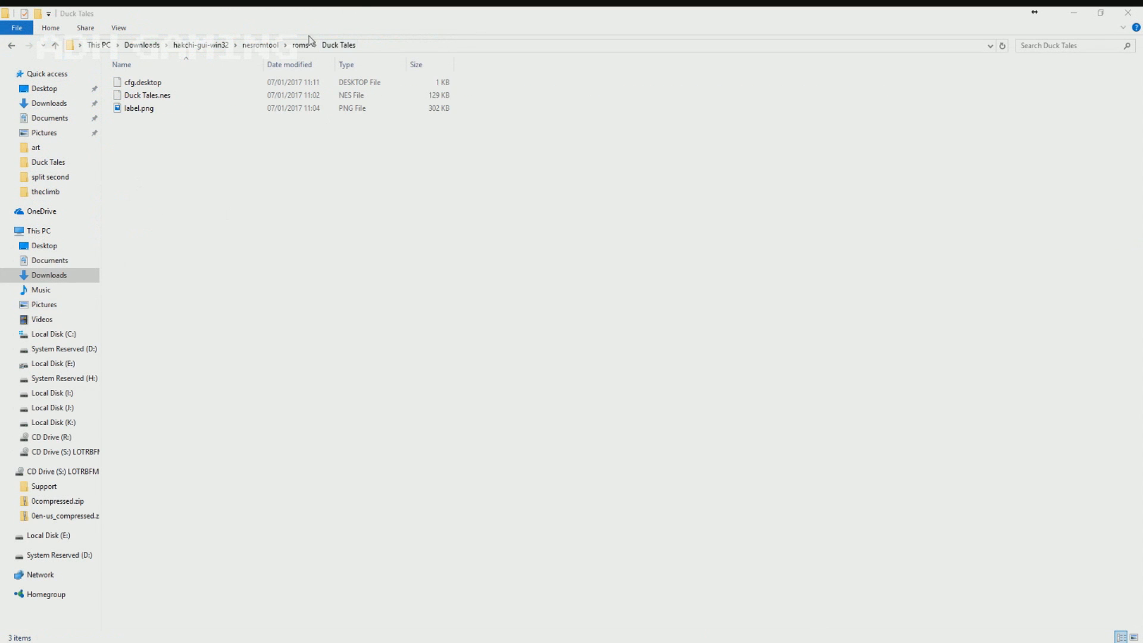
# - Run nesromtool.bat so Duck Tales.nes is processed as 1 item
pyautogui.click(260, 44)
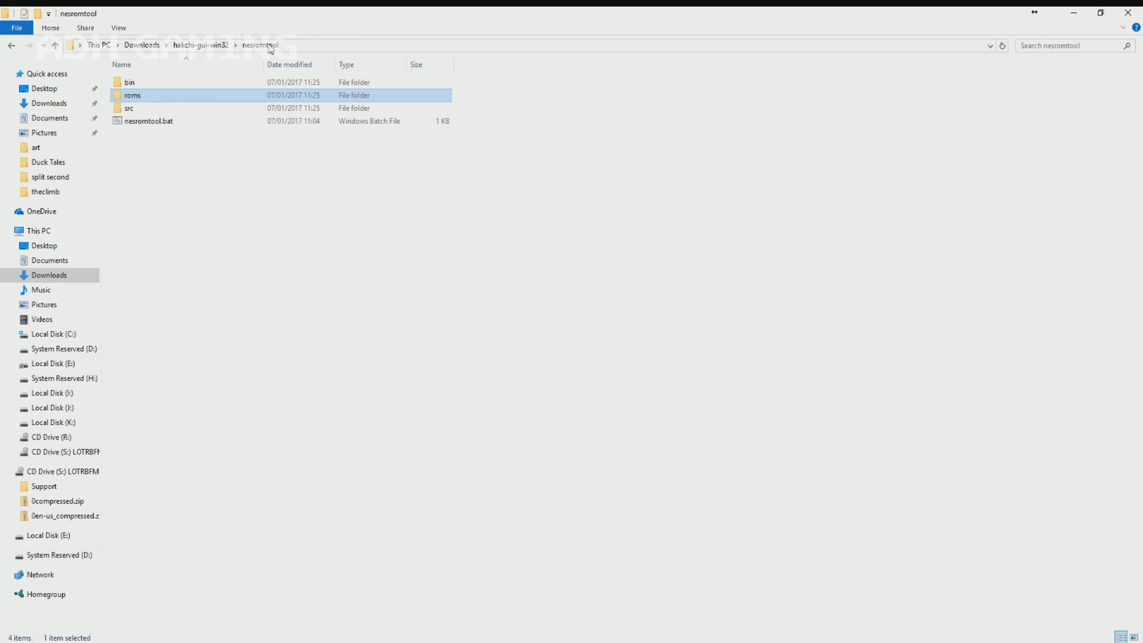
pyautogui.click(148, 122)
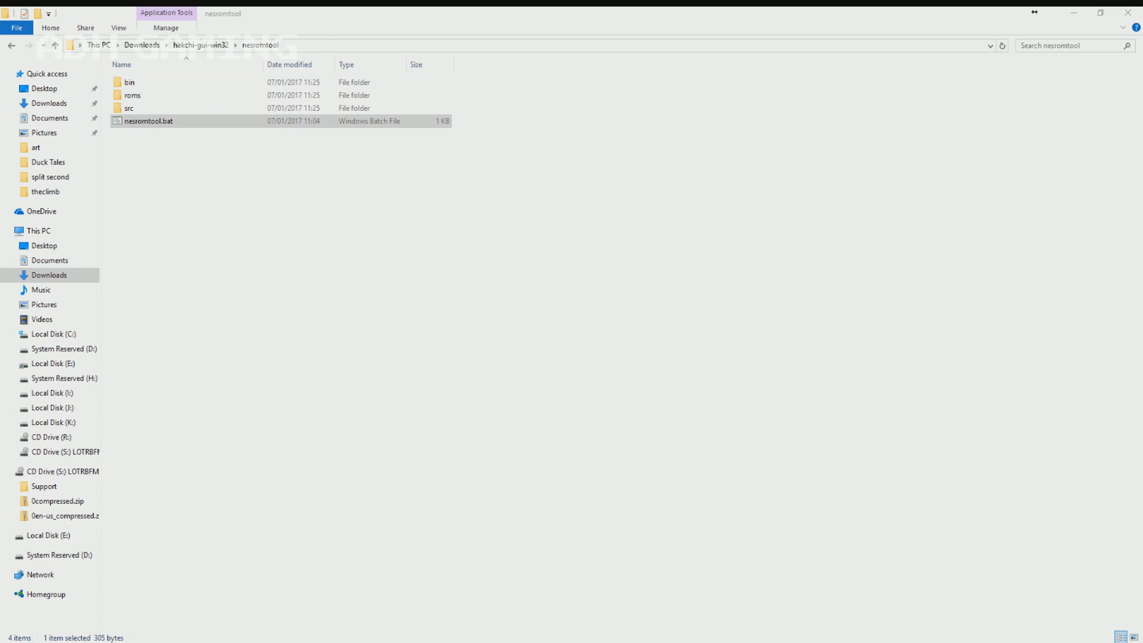
pyautogui.doubleClick(148, 121)
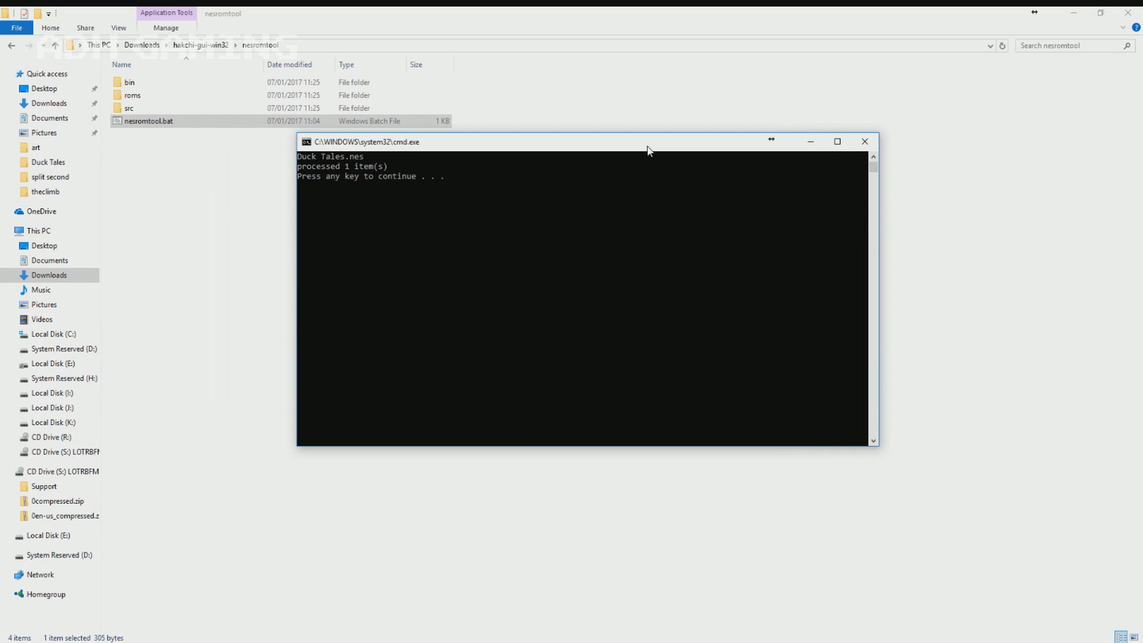
pyautogui.moveTo(602, 253)
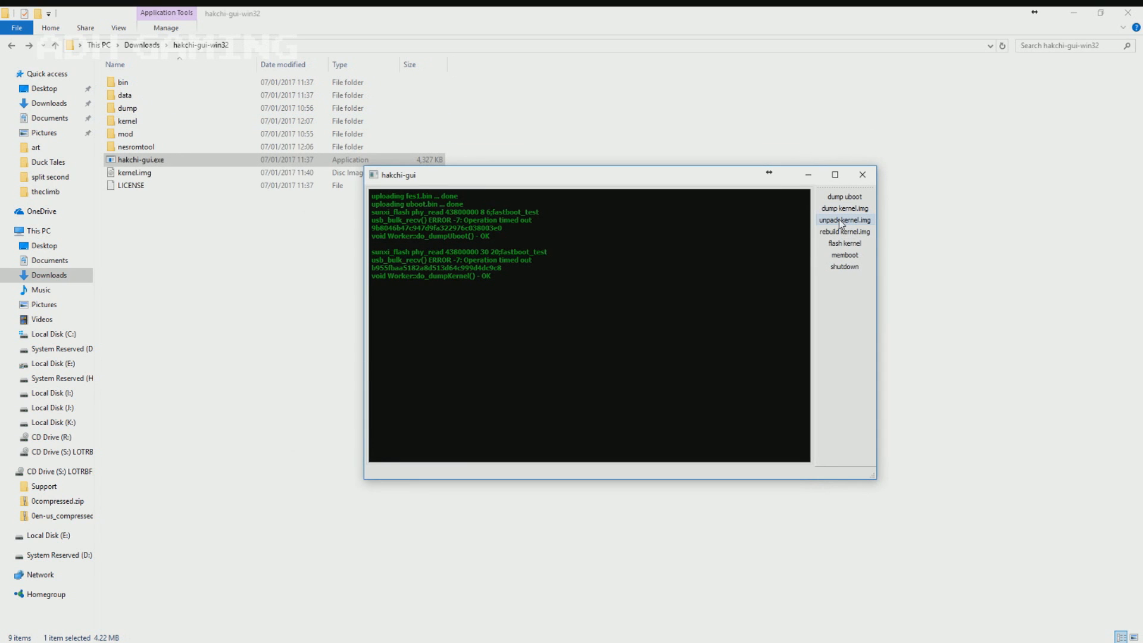
# - Unpack the dumped kernel.img, then rebuild it with the new game (21 files copied)
pyautogui.click(845, 219)
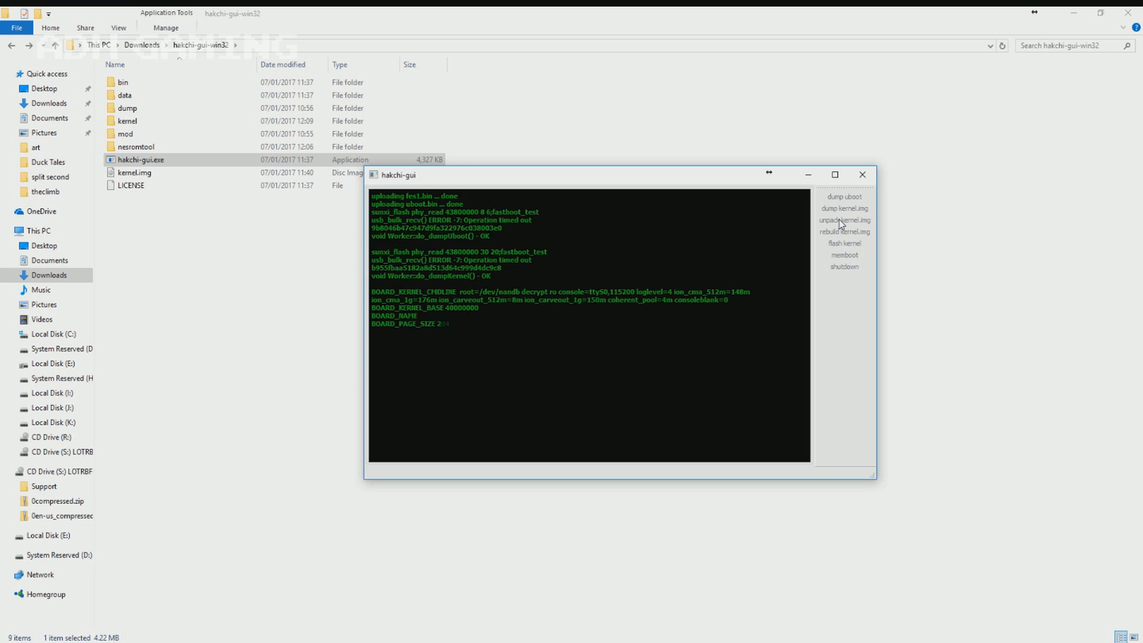
pyautogui.click(845, 221)
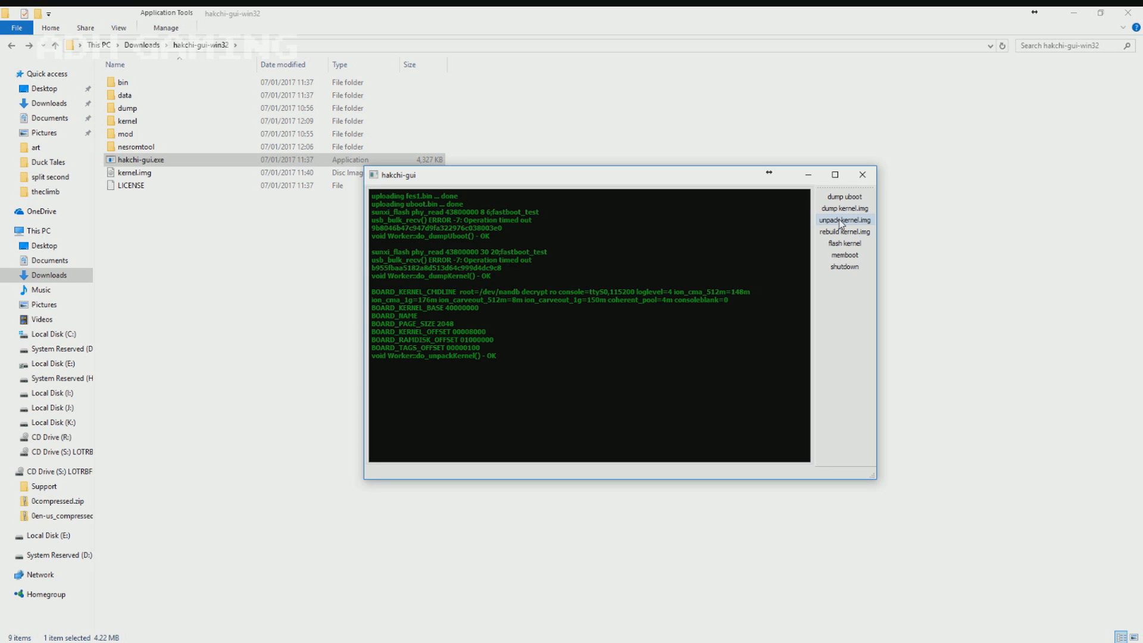
pyautogui.click(845, 231)
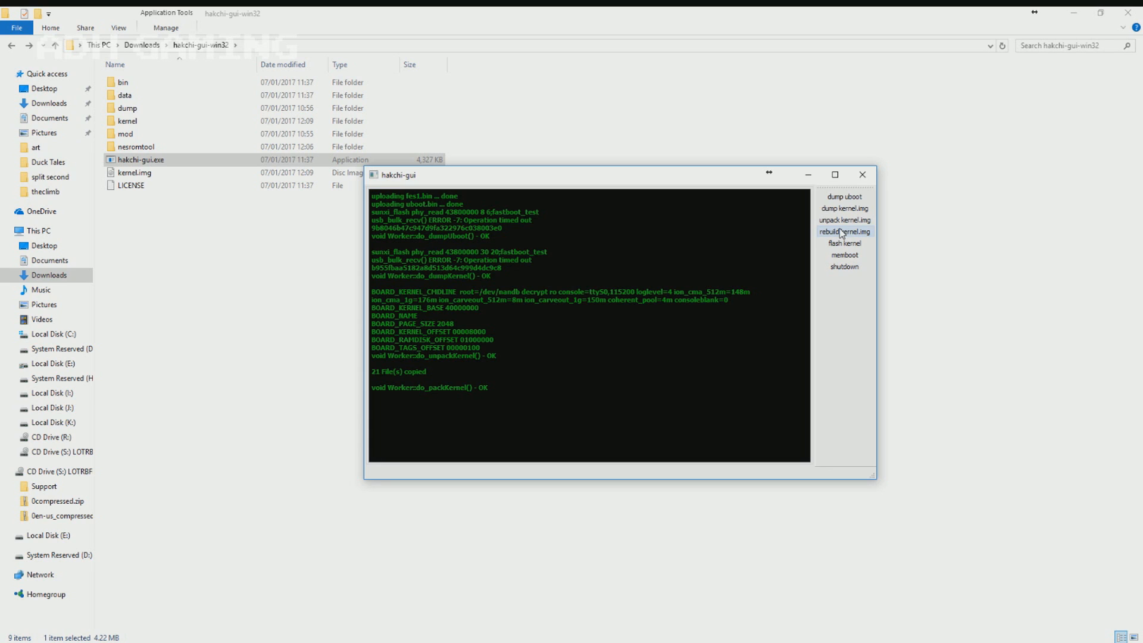
pyautogui.moveTo(846, 255)
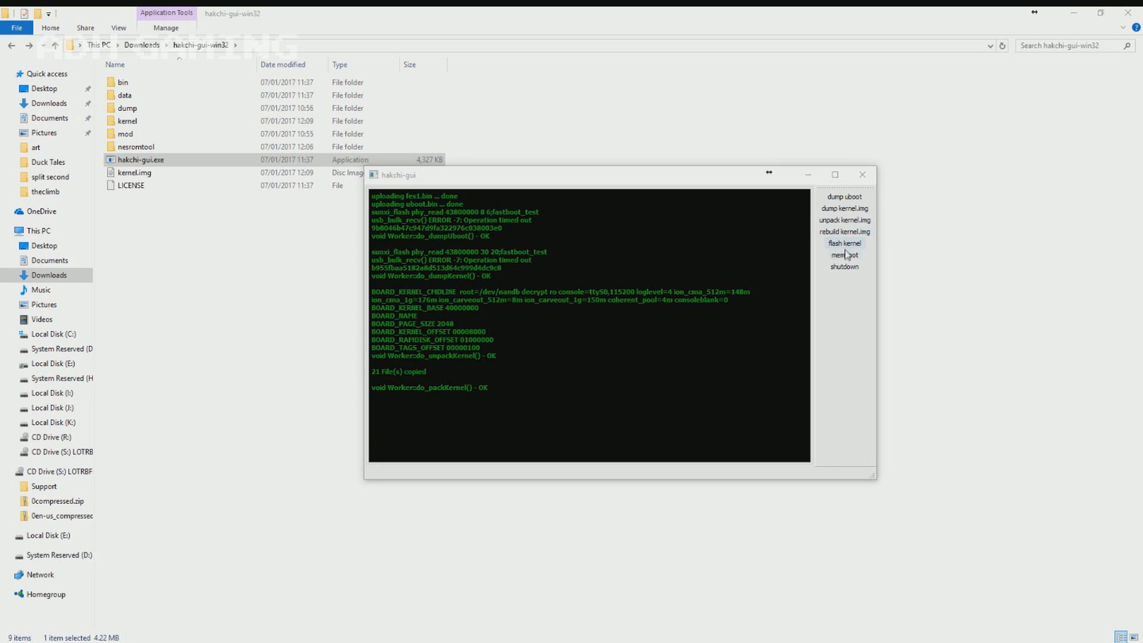
# - Memboot the rebuilt kernel, then flash it to the console, confirming the 'sure?' prompt
pyautogui.click(844, 243)
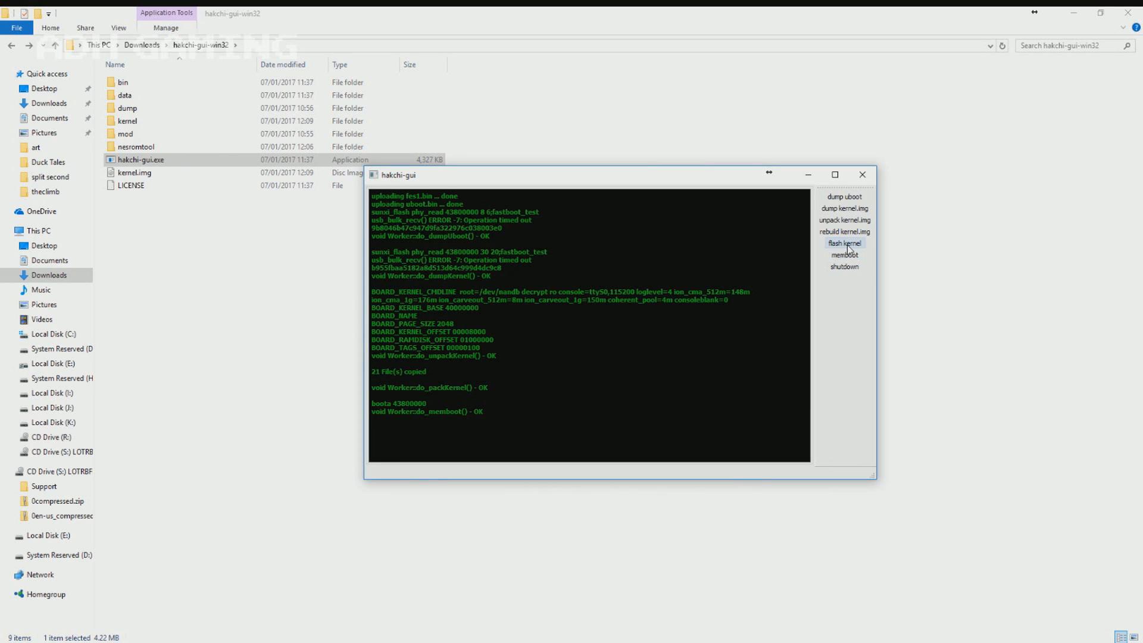
pyautogui.click(844, 243)
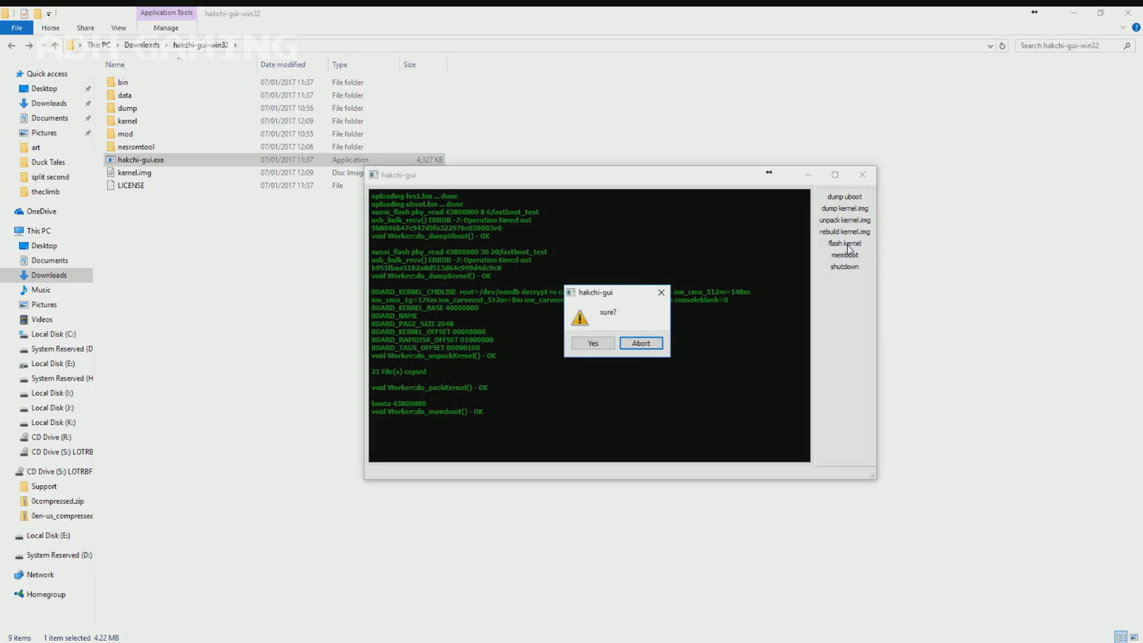
pyautogui.click(594, 343)
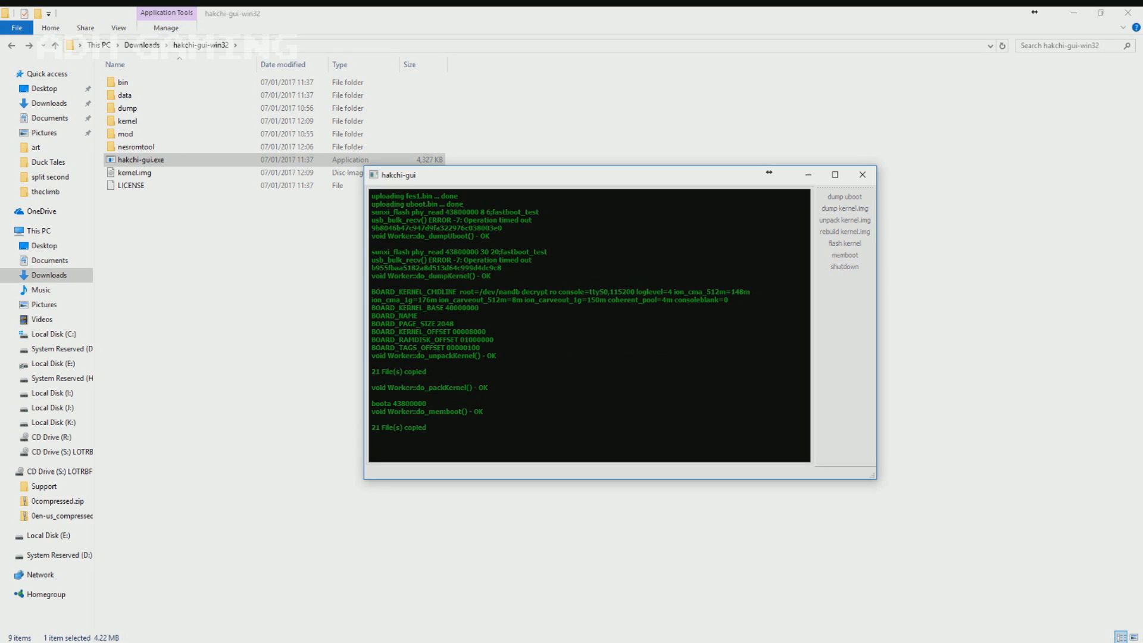